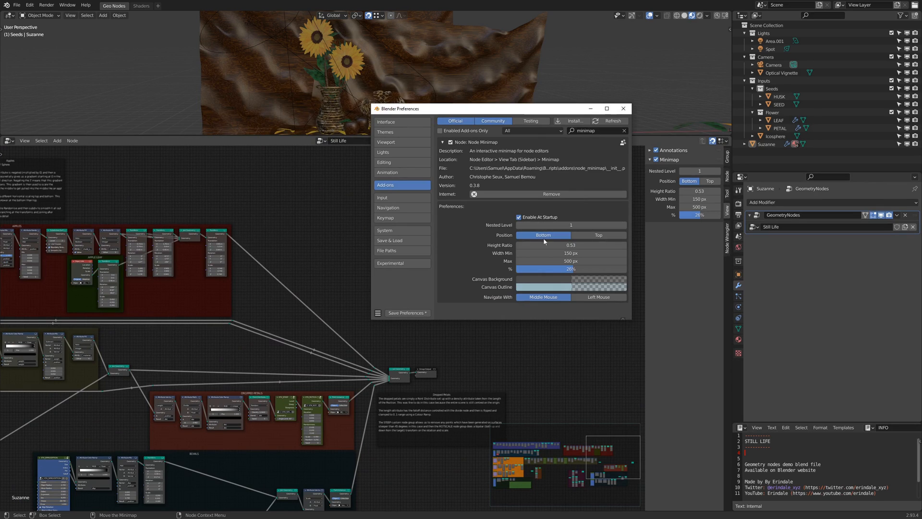
Choose a red colour for the minimap's Canvas Outline swatch in the add-on preferences
left_click(598, 296)
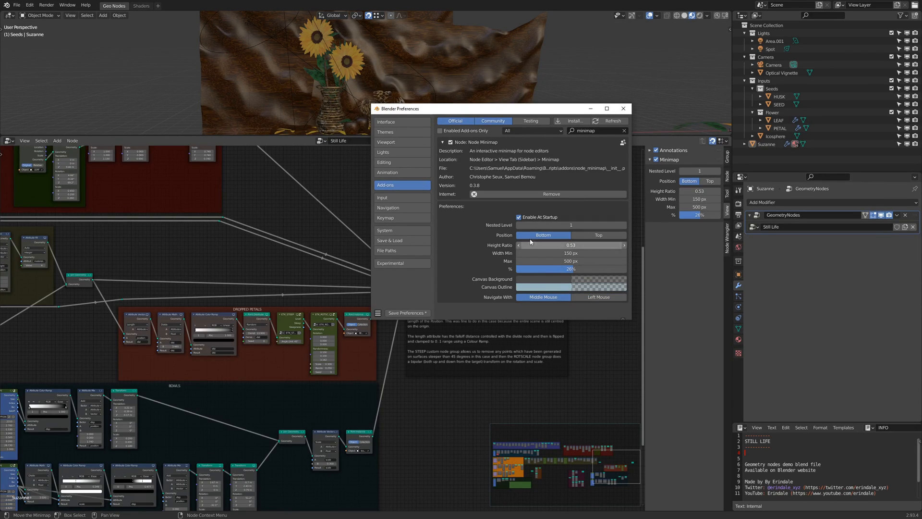
left_click(571, 279)
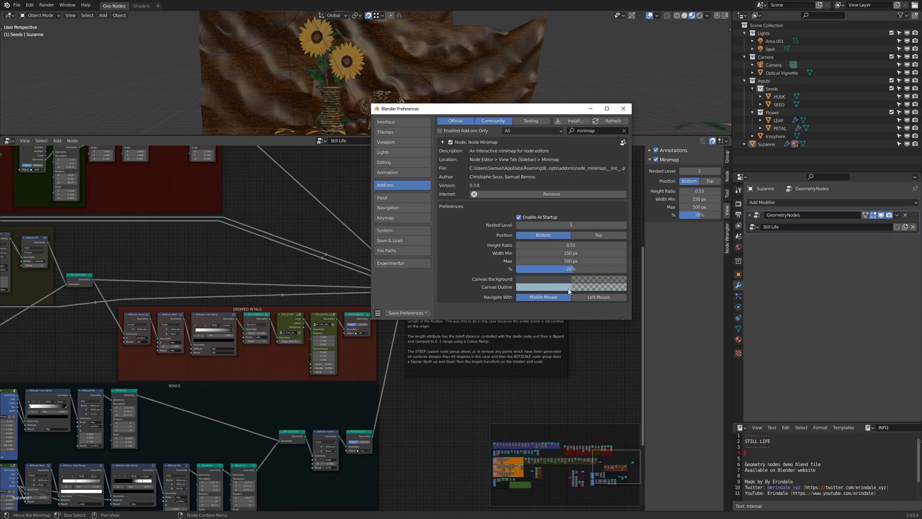
left_click(571, 287)
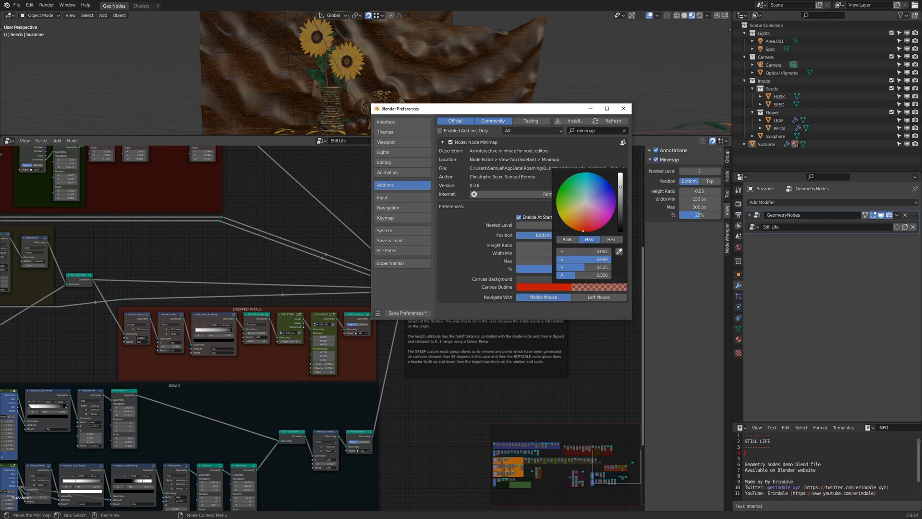
left_click(580, 229)
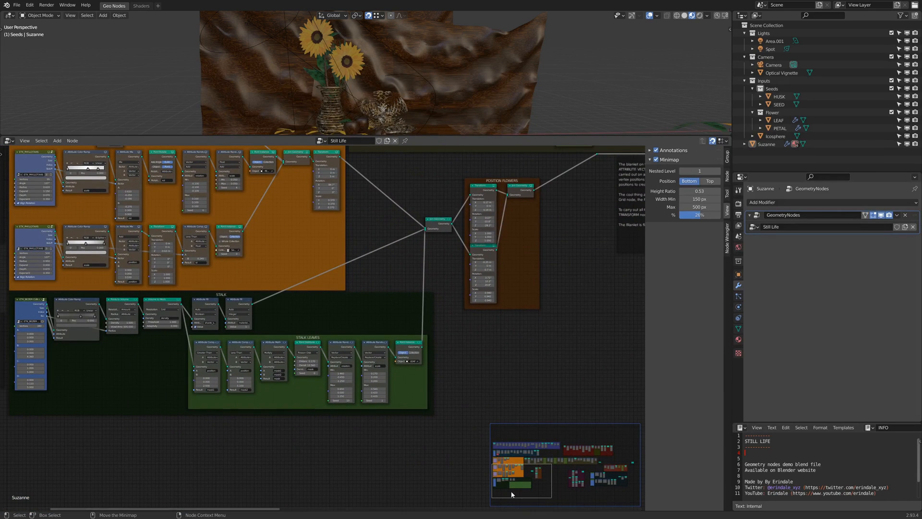
mouse_move(441, 434)
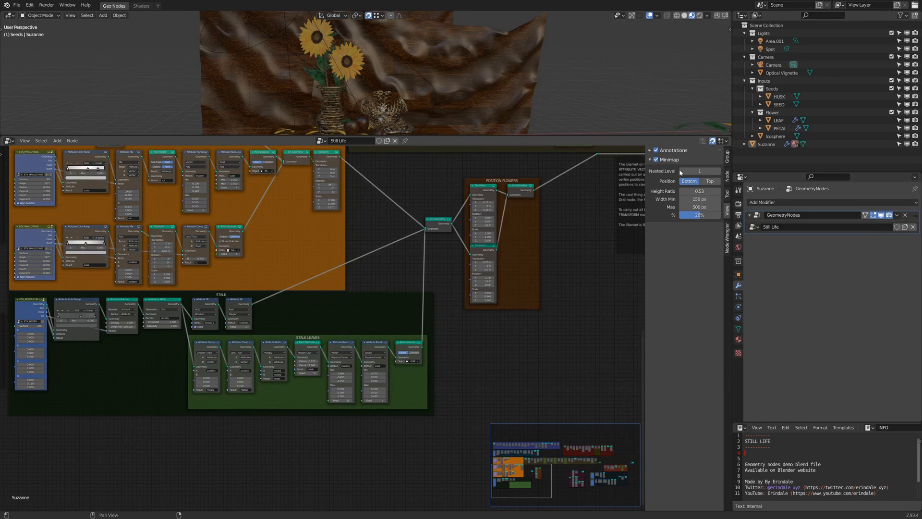
Set Minimap Nested Level to 0 for top-level frames only, then raise it to 1 and 2
left_click(699, 171)
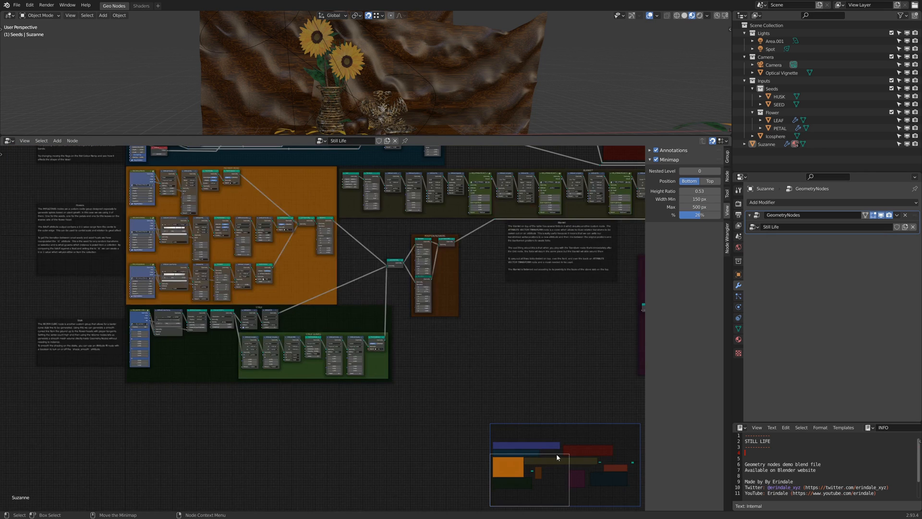
left_click(716, 171)
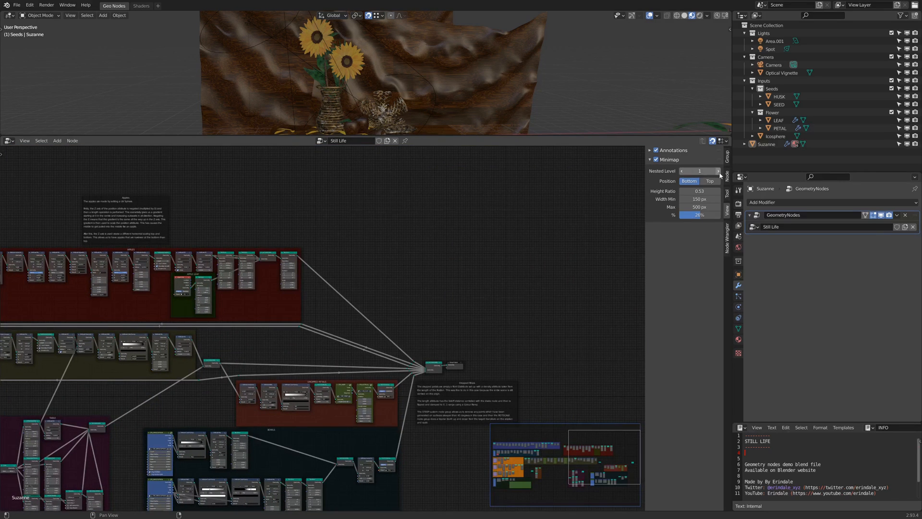
left_click(716, 171)
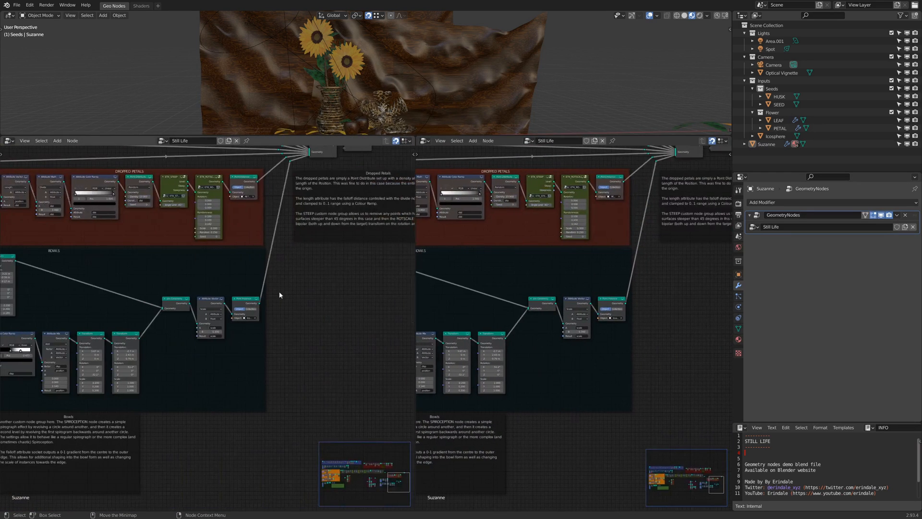
Maximize the node editor to fill the window before enlarging the minimap
left_click(9, 140)
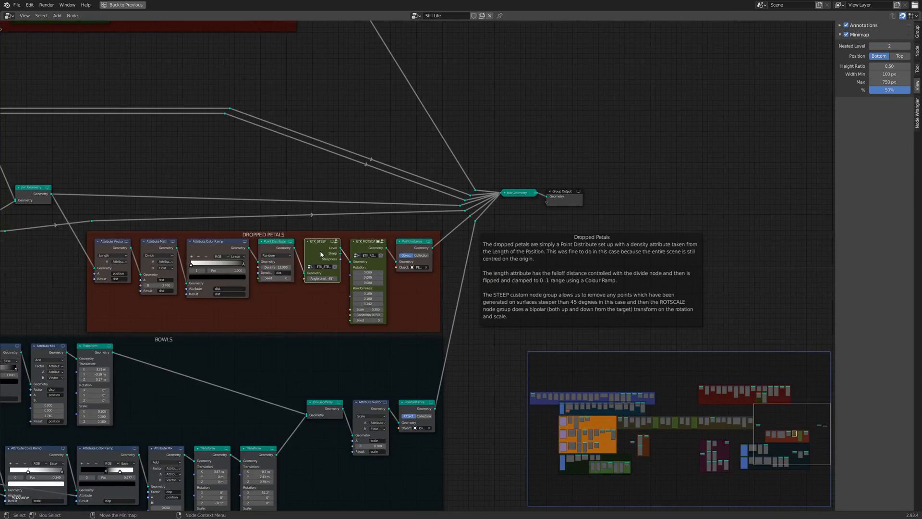
mouse_move(371, 247)
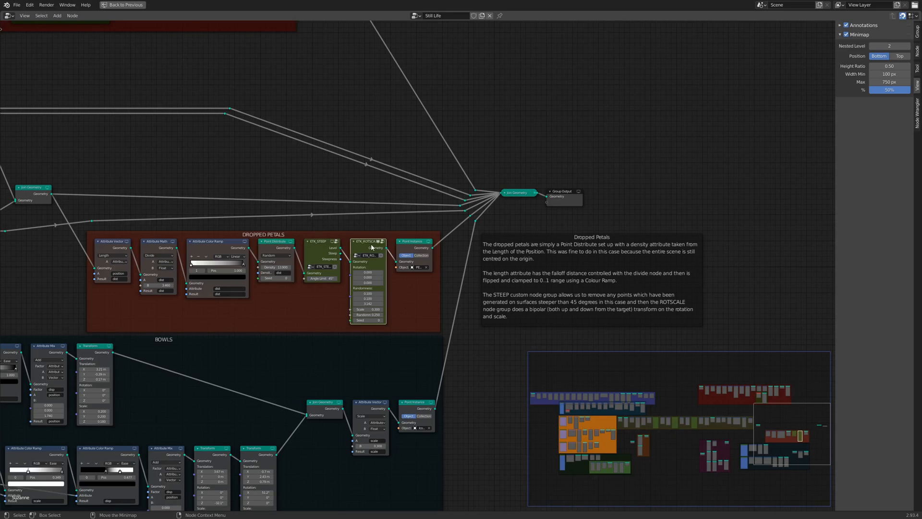